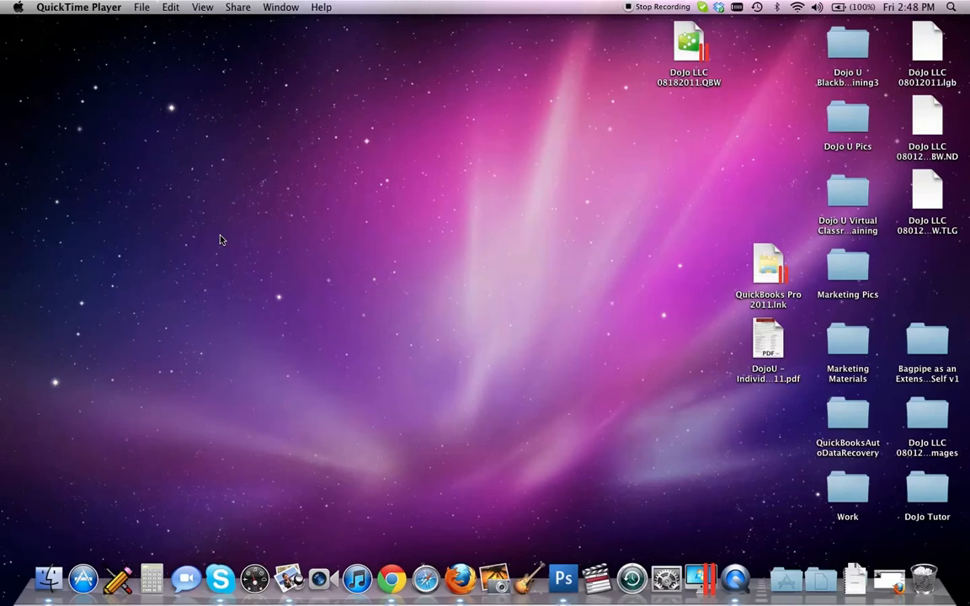
{"action": "mouse_move", "coordinate": [519, 426]}
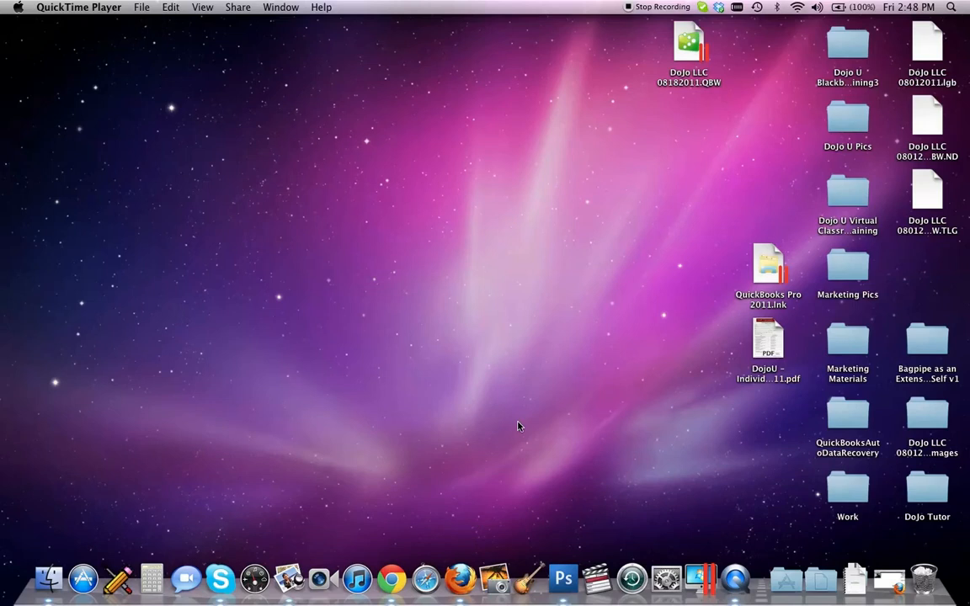
{"action": "mouse_move", "coordinate": [802, 518]}
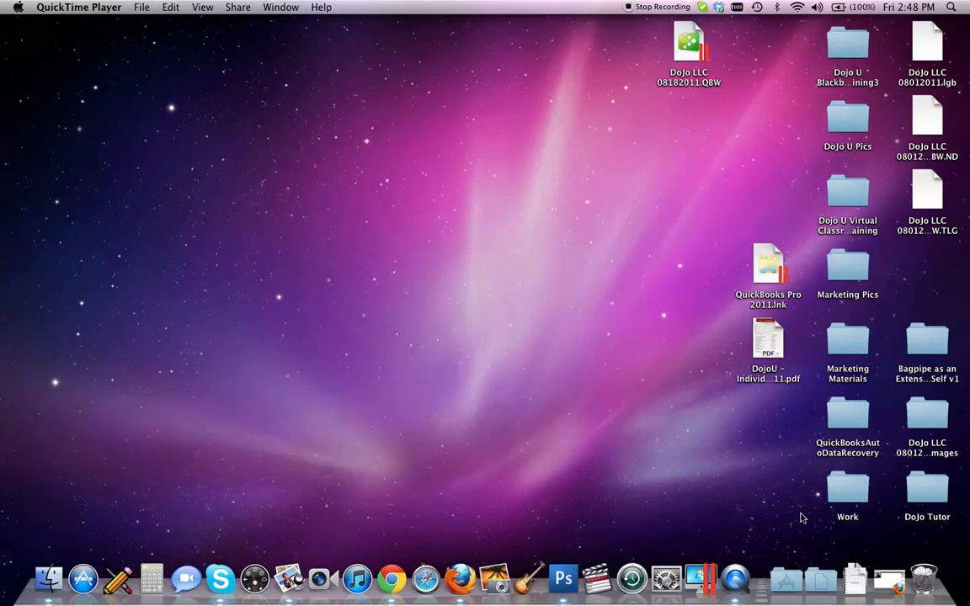
{"action": "mouse_move", "coordinate": [855, 576]}
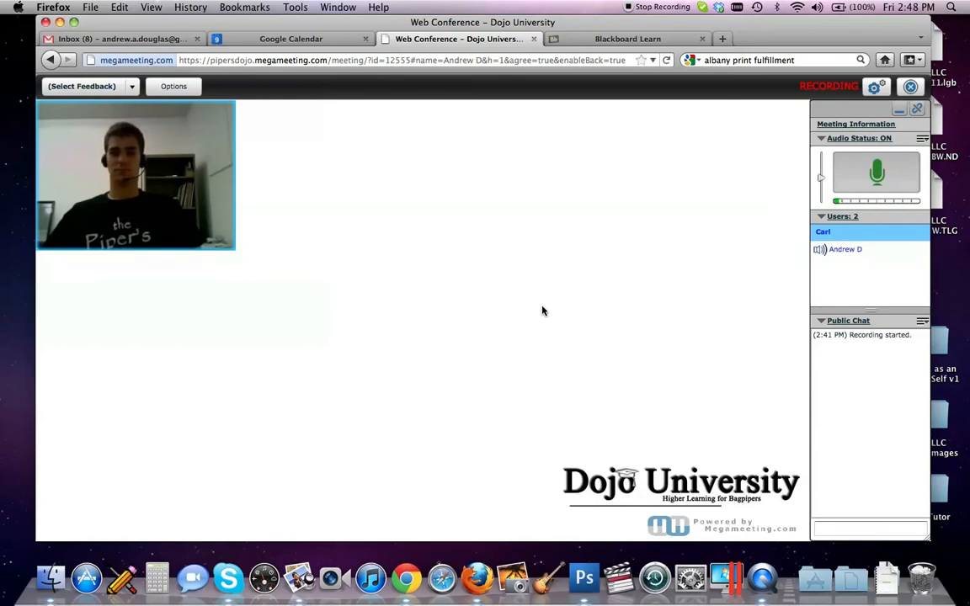
{"action": "mouse_move", "coordinate": [825, 299]}
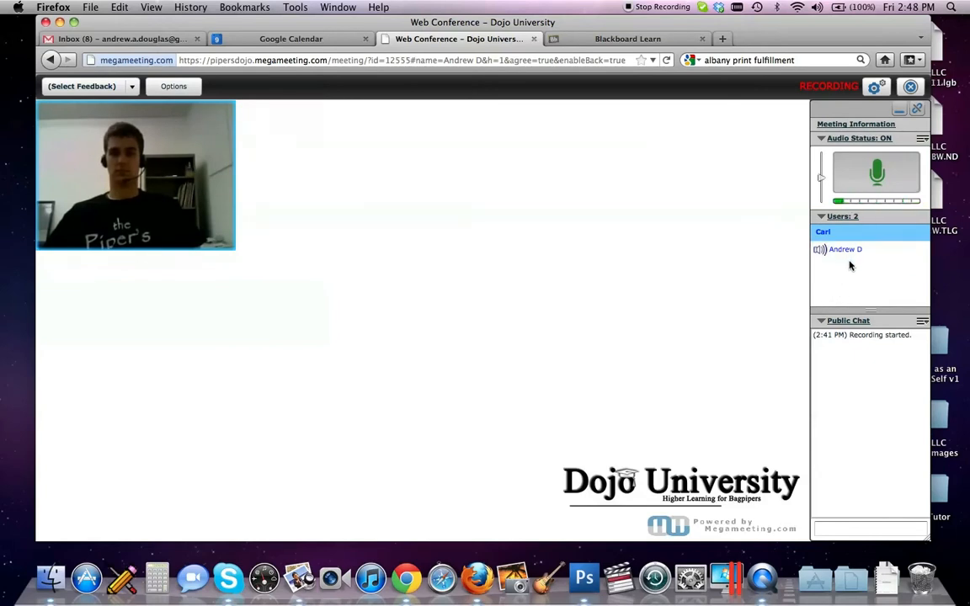
Step: Select the attendees in the Users list and toggle the meeting audio off and back on
{"action": "left_click", "coordinate": [822, 232]}
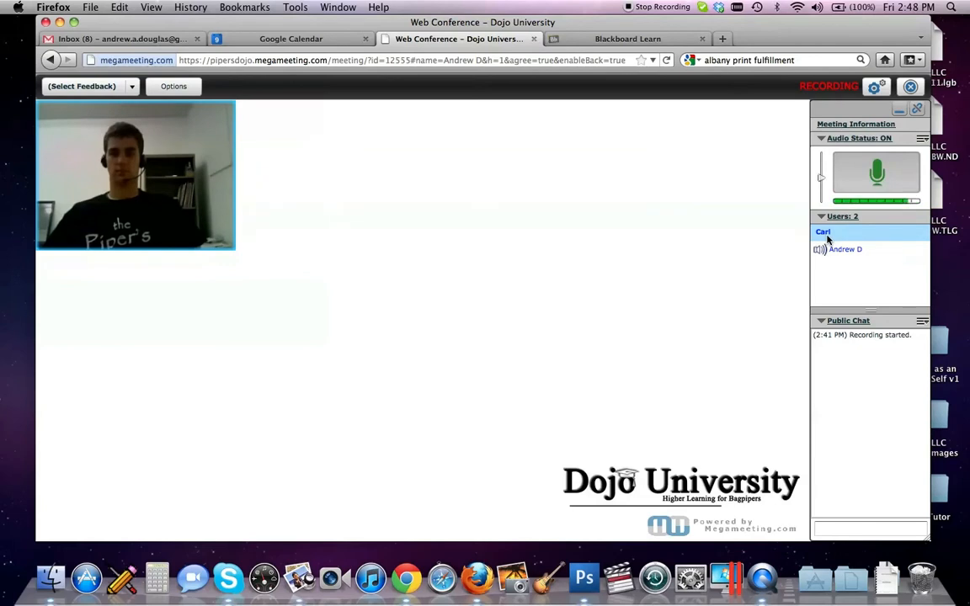
{"action": "left_click", "coordinate": [845, 249]}
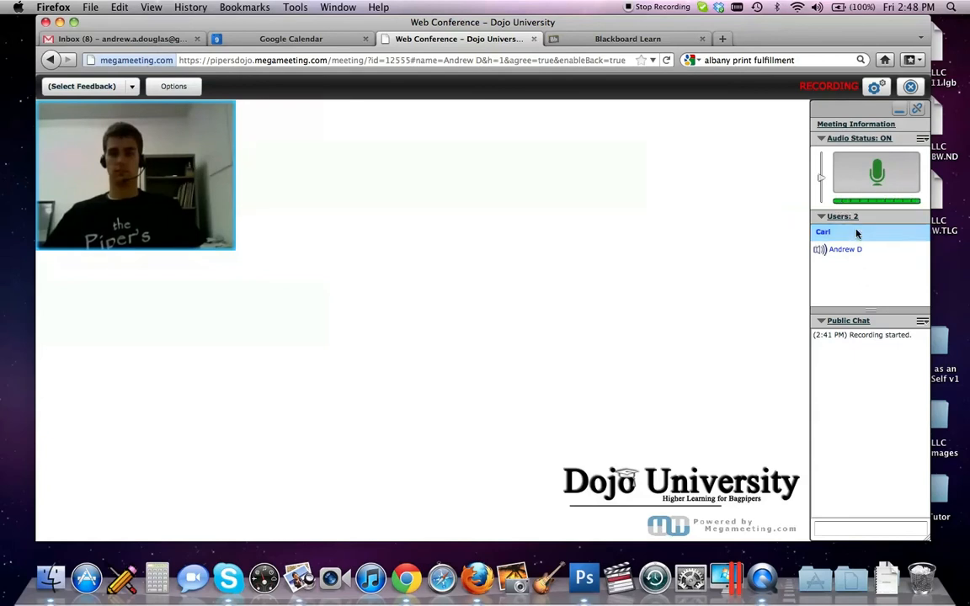
{"action": "left_click", "coordinate": [875, 172]}
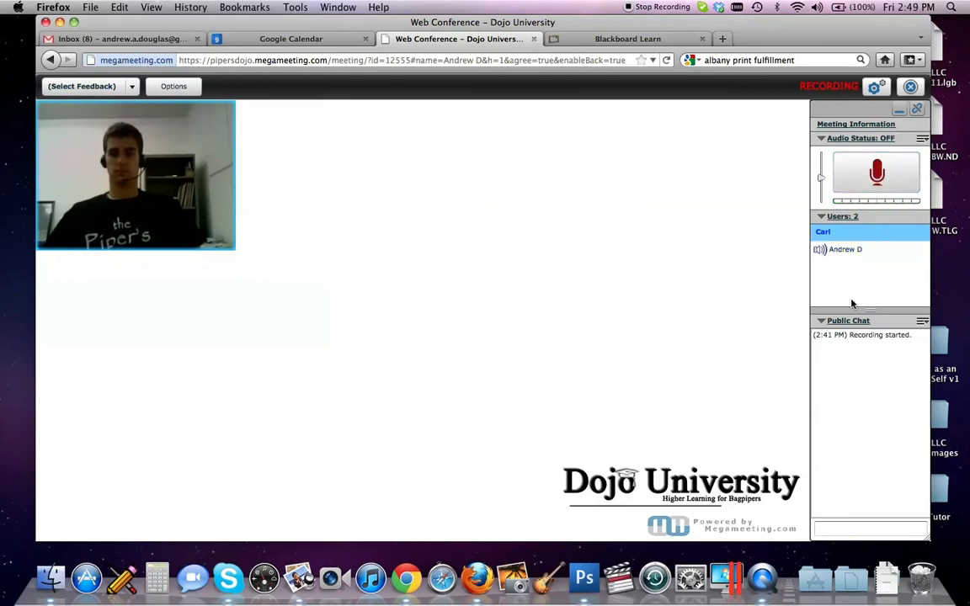
{"action": "left_click", "coordinate": [845, 249]}
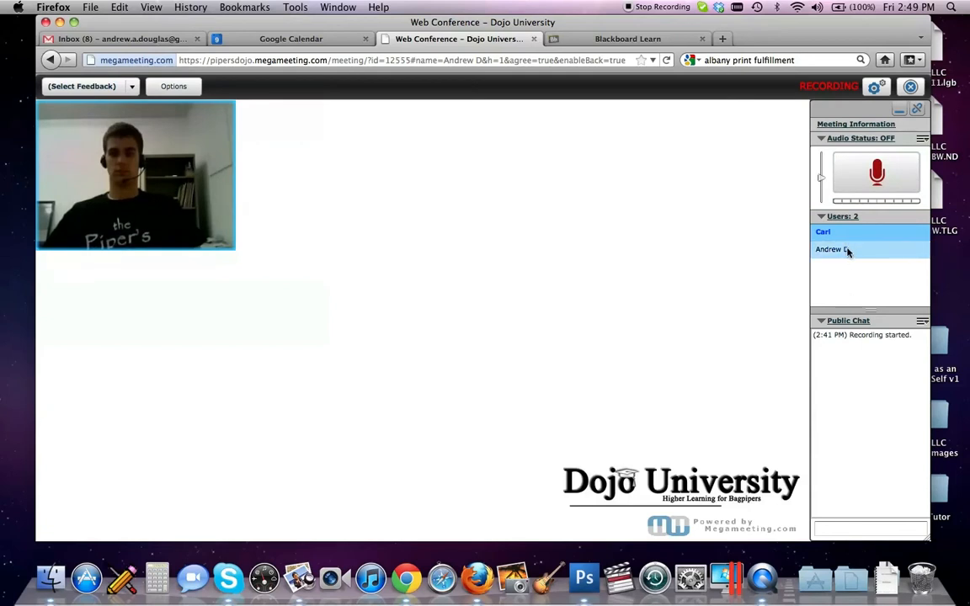
{"action": "left_click", "coordinate": [876, 174]}
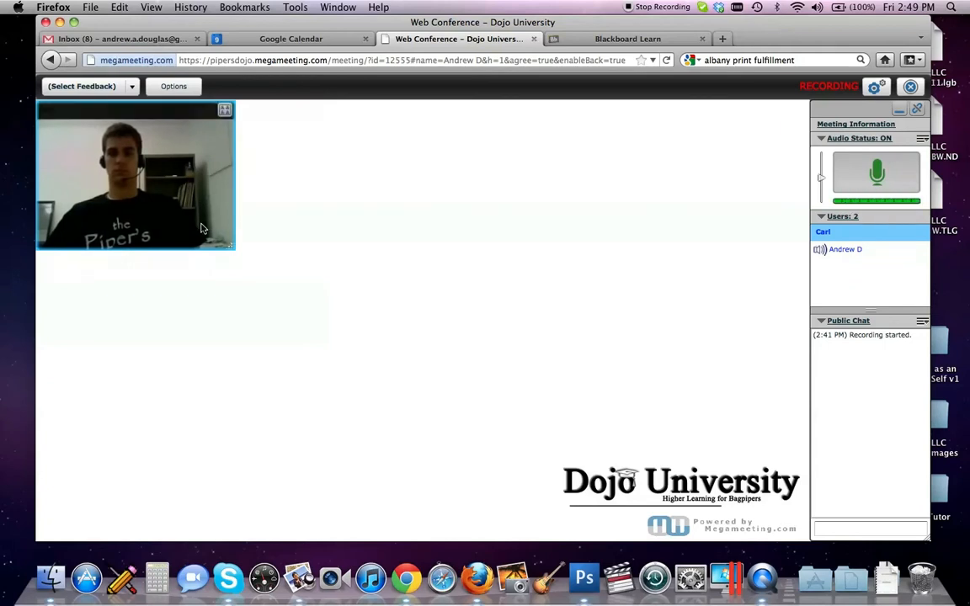
Step: Enlarge the webcam video window by dragging its bottom-right corner outward in stages
{"action": "left_click_drag", "start_coordinate": [236, 249], "coordinate": [353, 337]}
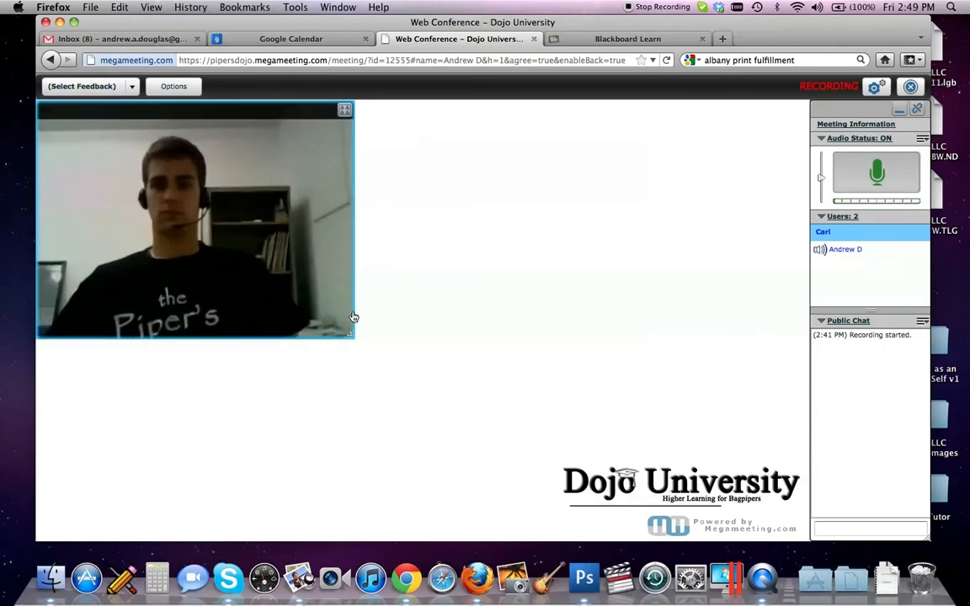
{"action": "left_click_drag", "start_coordinate": [351, 337], "coordinate": [486, 438]}
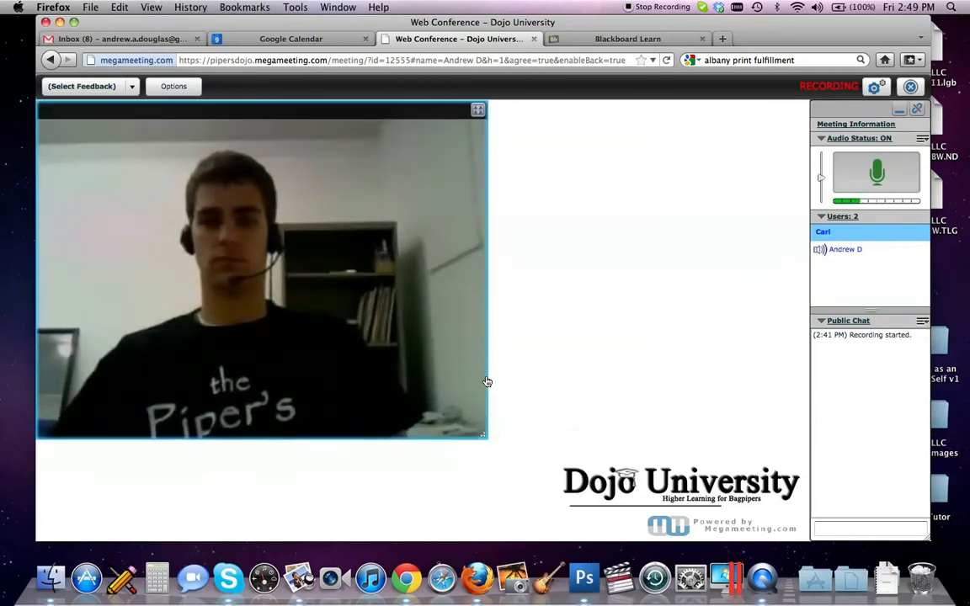
{"action": "left_click_drag", "start_coordinate": [485, 435], "coordinate": [552, 486]}
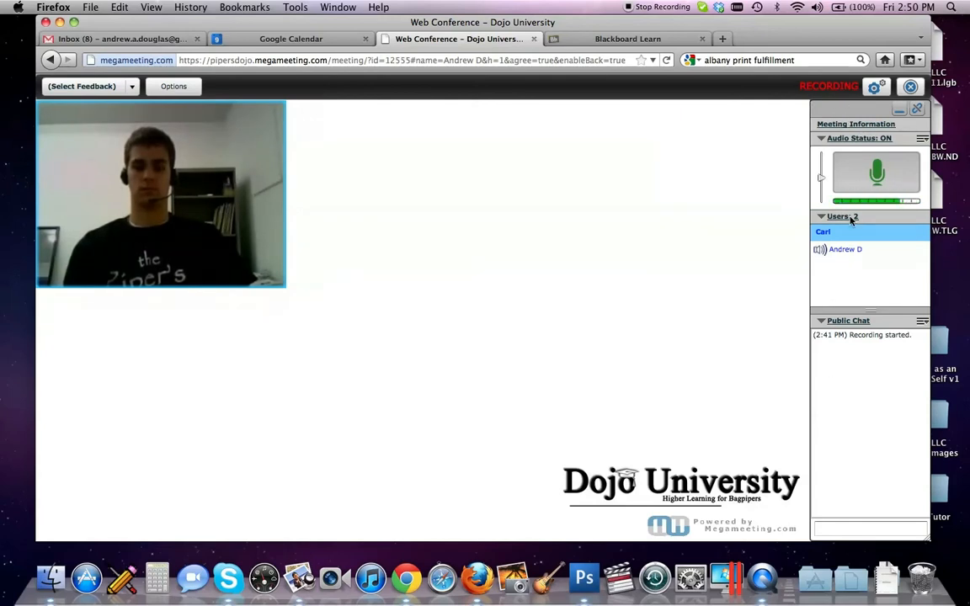
{"action": "mouse_move", "coordinate": [916, 110]}
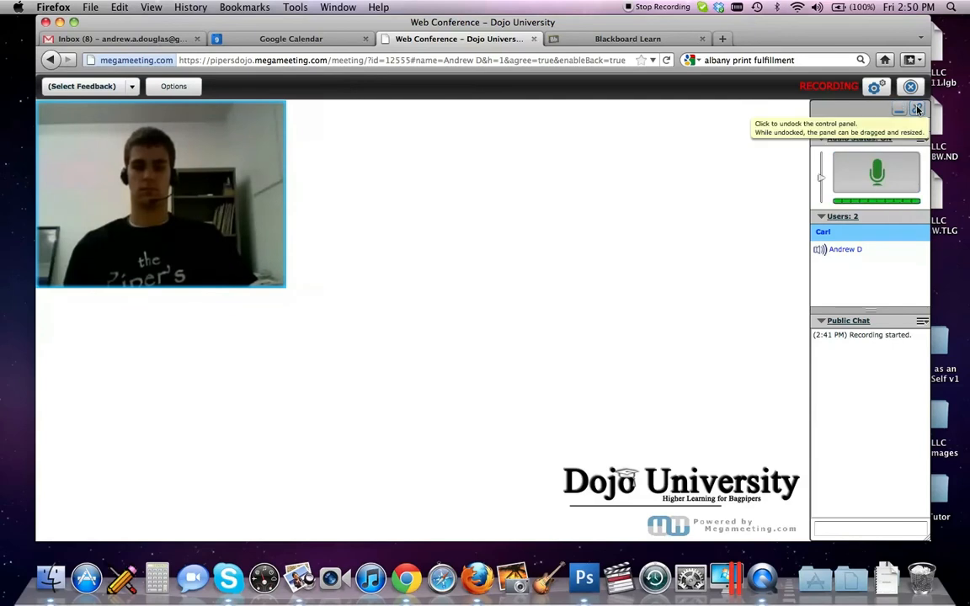
{"action": "left_click", "coordinate": [916, 110]}
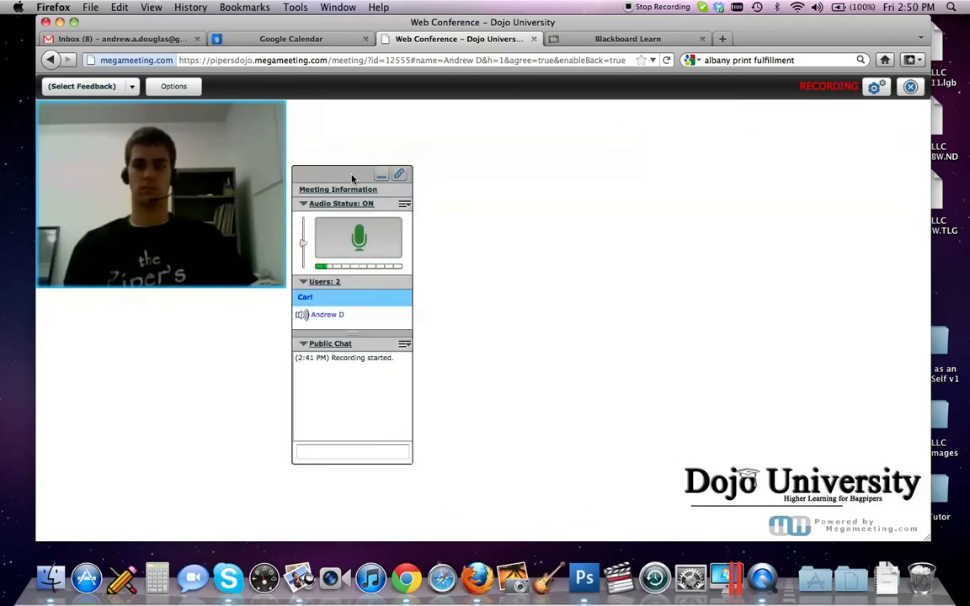
{"action": "left_click_drag", "start_coordinate": [352, 173], "coordinate": [665, 128]}
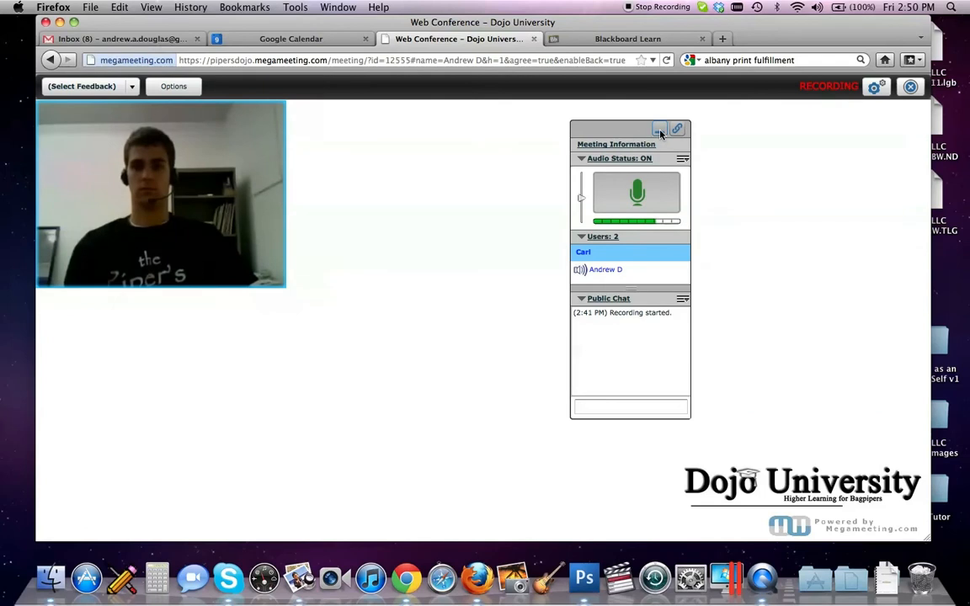
{"action": "left_click", "coordinate": [660, 128]}
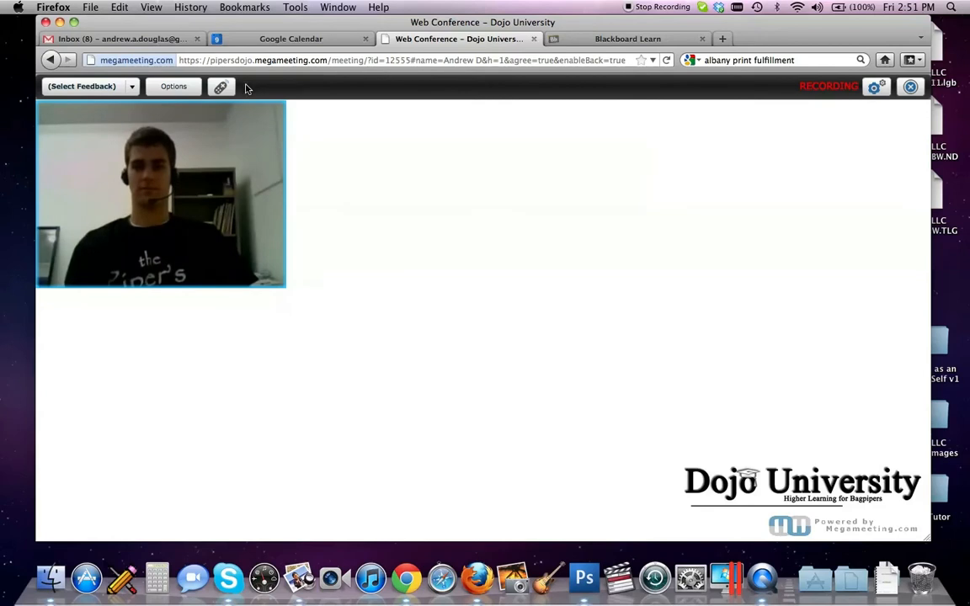
{"action": "left_click", "coordinate": [220, 88]}
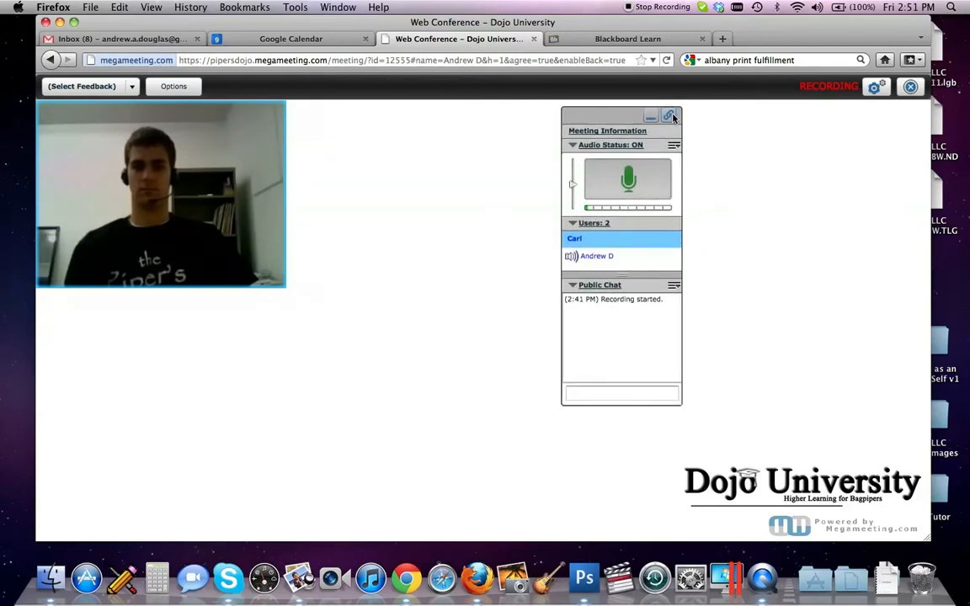
{"action": "left_click", "coordinate": [671, 116]}
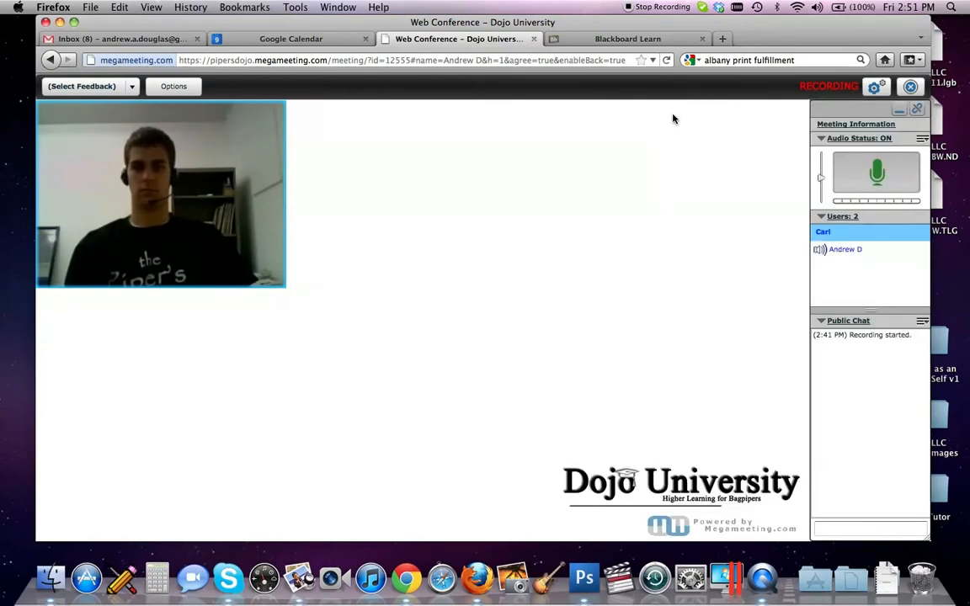
{"action": "mouse_move", "coordinate": [753, 145]}
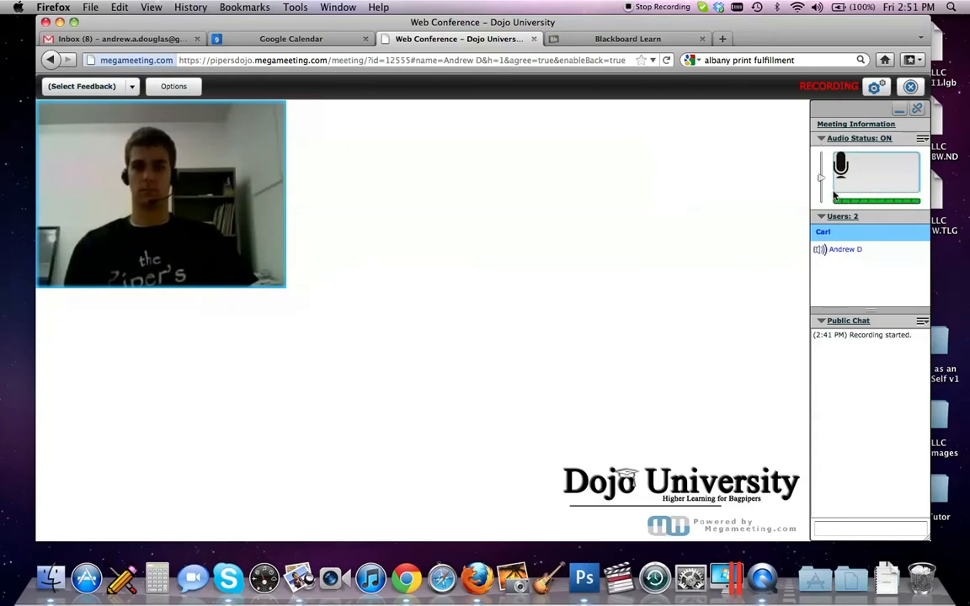
Step: Collapse the Audio Status and Public Chat panels, leaving only the Users list expanded
{"action": "left_click", "coordinate": [838, 165]}
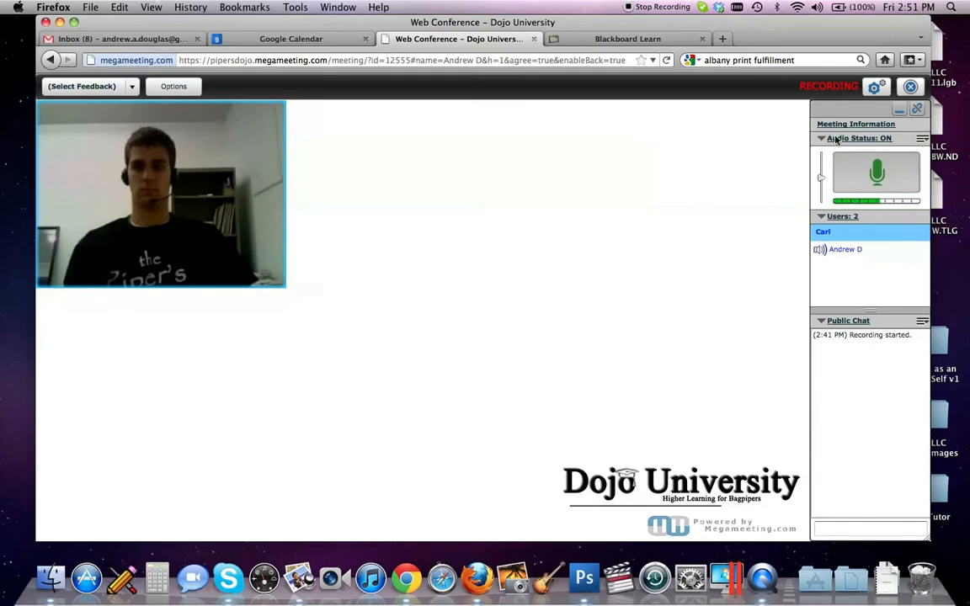
{"action": "left_click", "coordinate": [819, 138]}
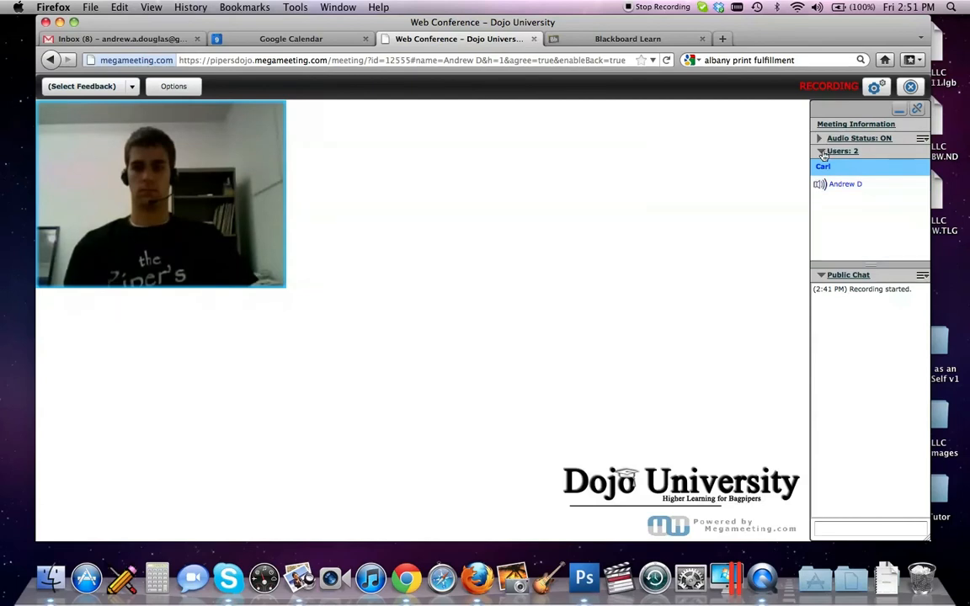
{"action": "left_click", "coordinate": [818, 152]}
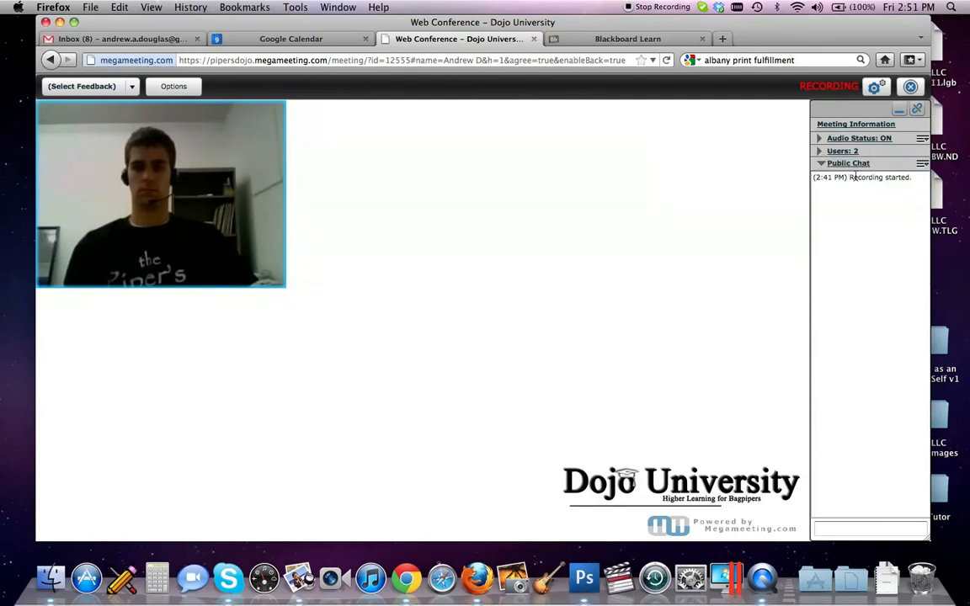
{"action": "mouse_move", "coordinate": [872, 424]}
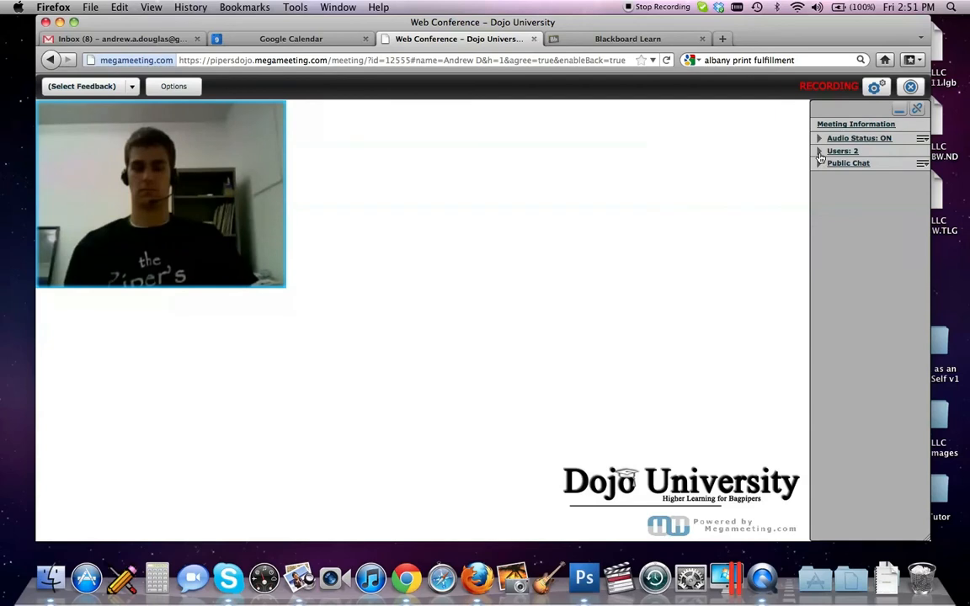
{"action": "left_click", "coordinate": [818, 152]}
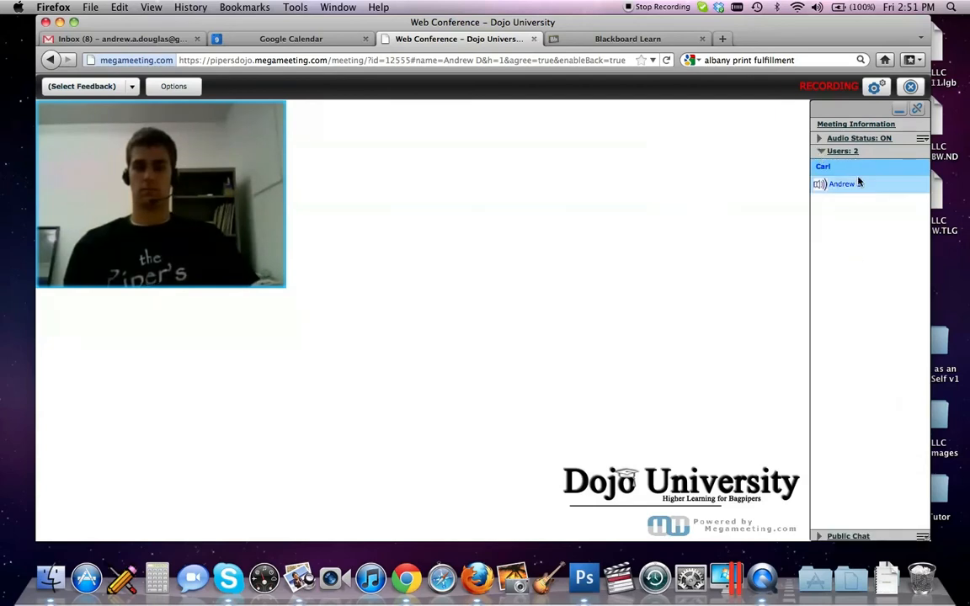
Step: Choose Slow Down from the feedback options and re-expand the audio status panel
{"action": "left_click", "coordinate": [88, 86]}
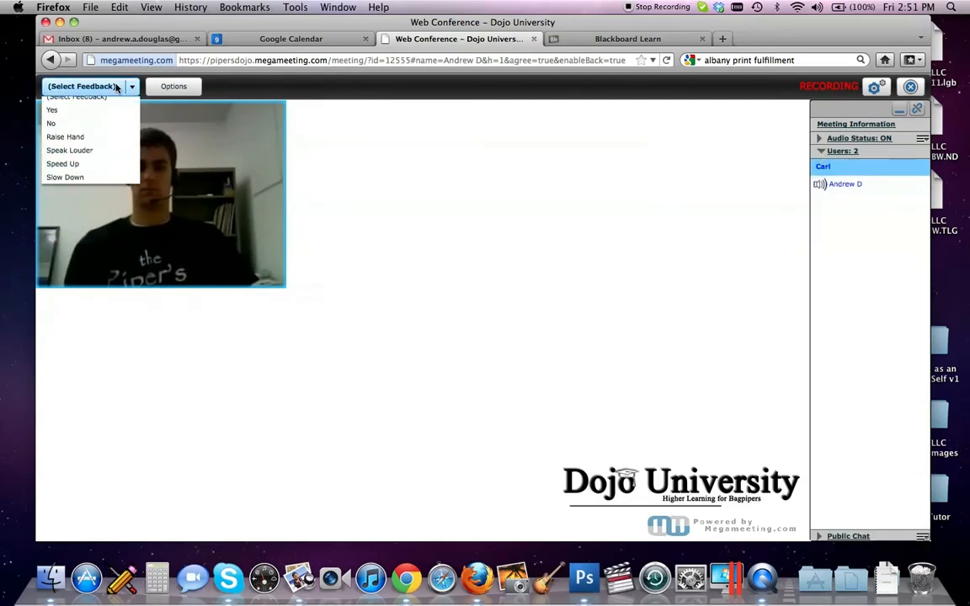
{"action": "mouse_move", "coordinate": [64, 143]}
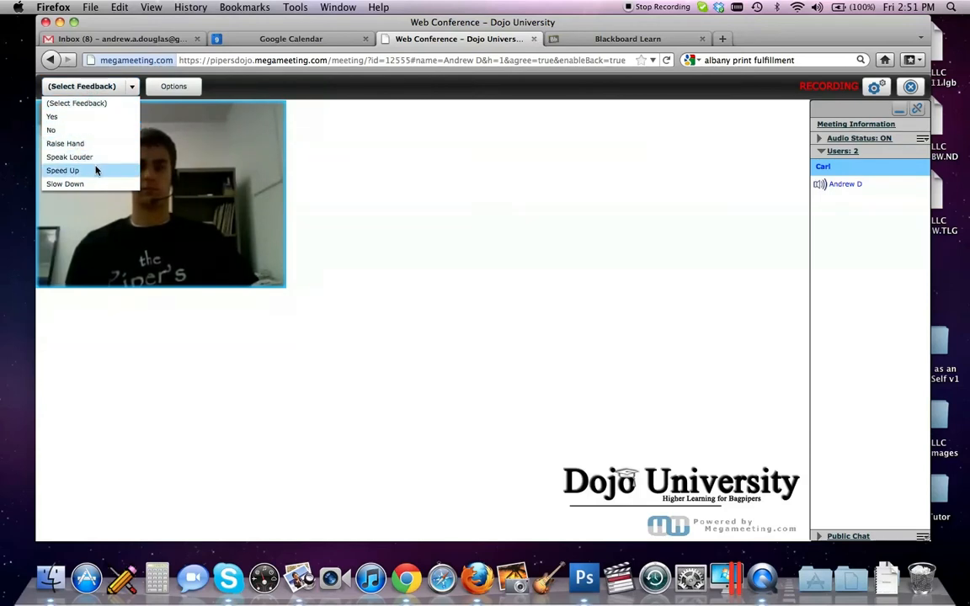
{"action": "left_click", "coordinate": [64, 184]}
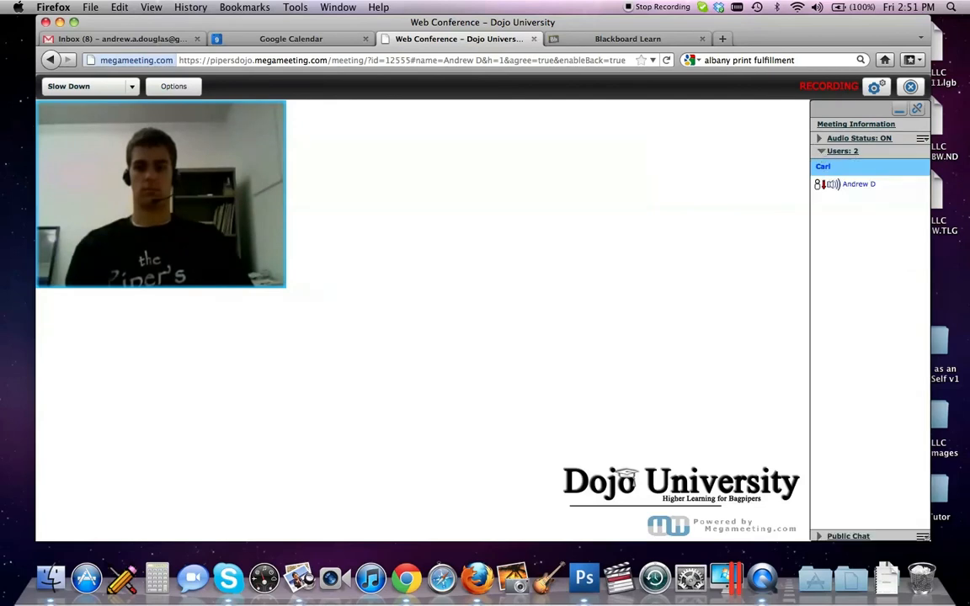
{"action": "left_click", "coordinate": [818, 138]}
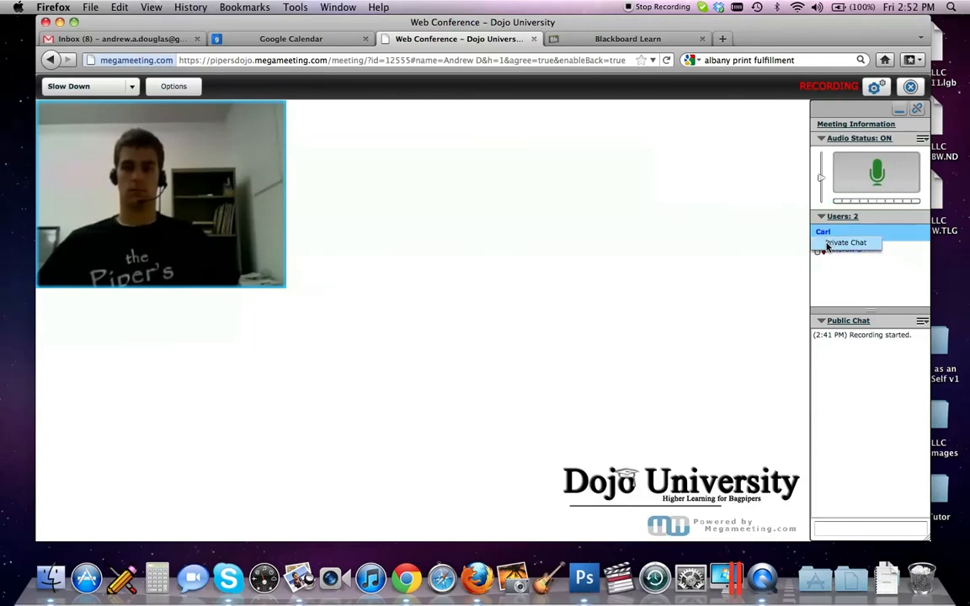
Step: Send Carl a private chat message starting "Carl - I'm so glad I'm..." about already knowing this stuff
{"action": "left_click", "coordinate": [845, 243]}
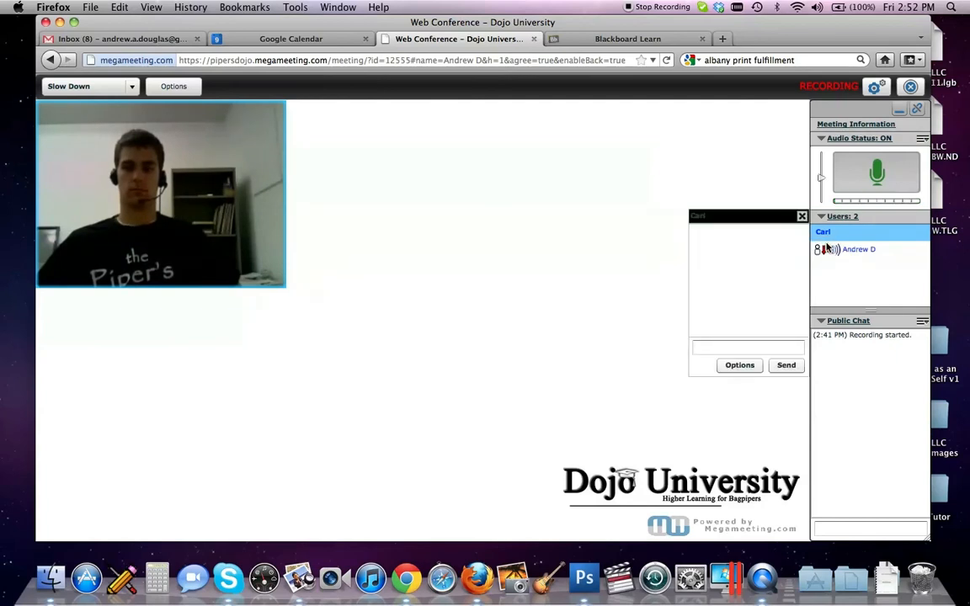
{"action": "left_click", "coordinate": [842, 233]}
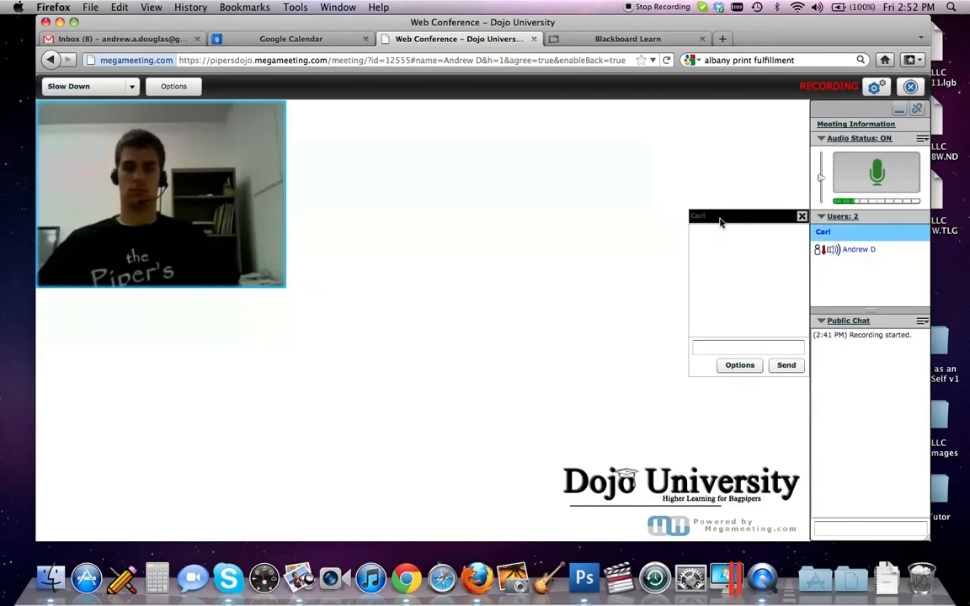
{"action": "left_click", "coordinate": [748, 347]}
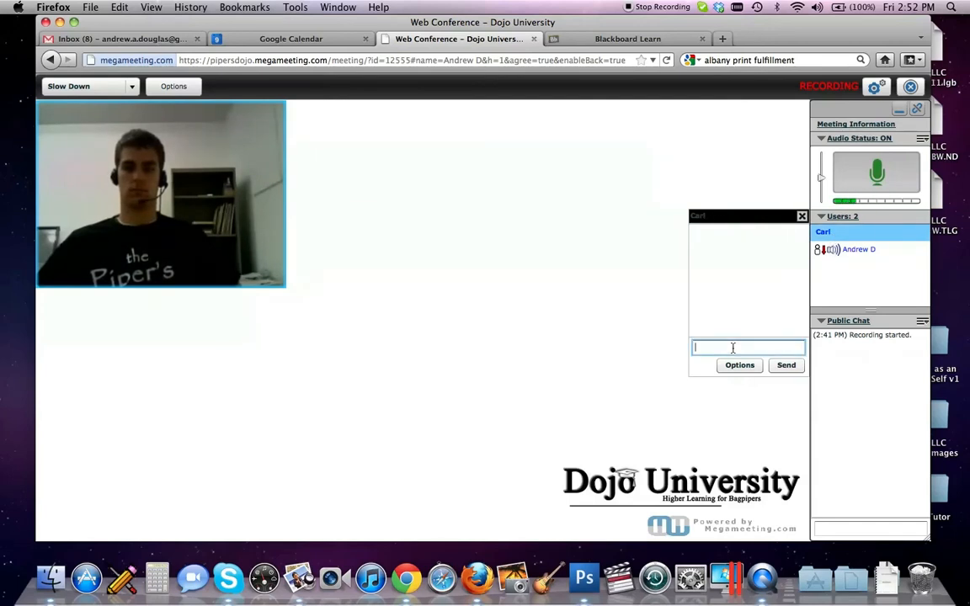
{"action": "type", "text": "Carl - I'm"}
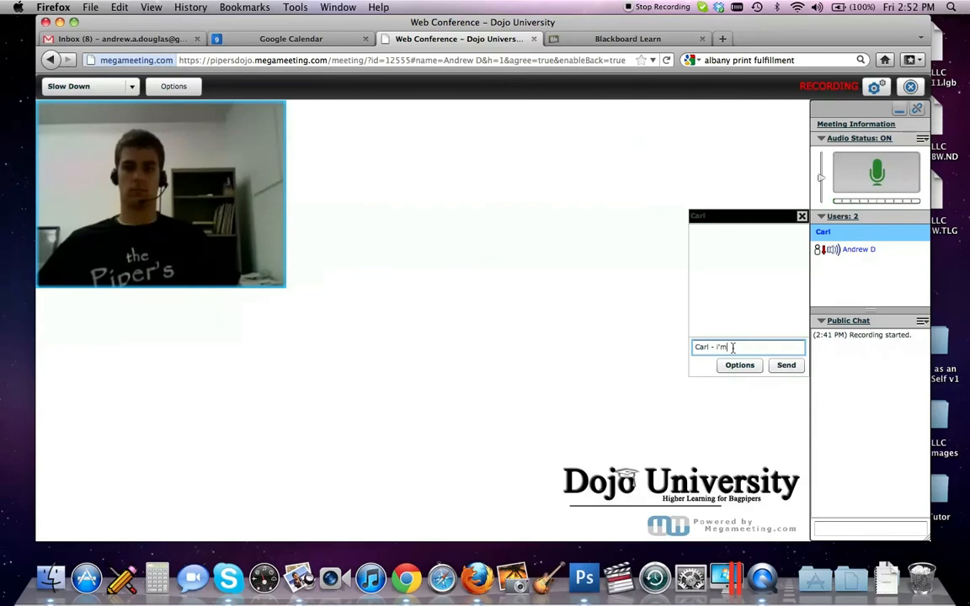
{"action": "type", "text": "so glad I'ma n"}
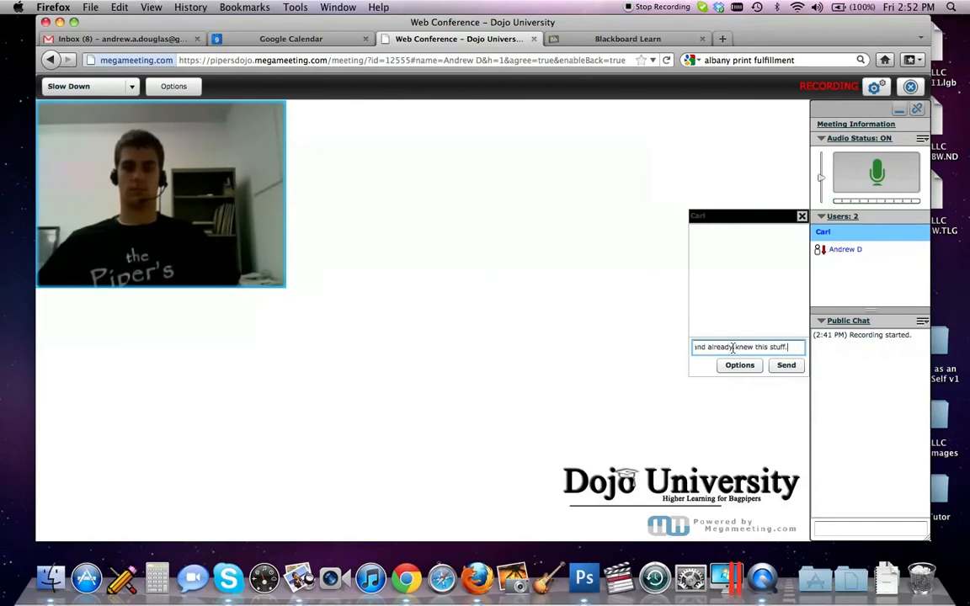
{"action": "left_click", "coordinate": [785, 364]}
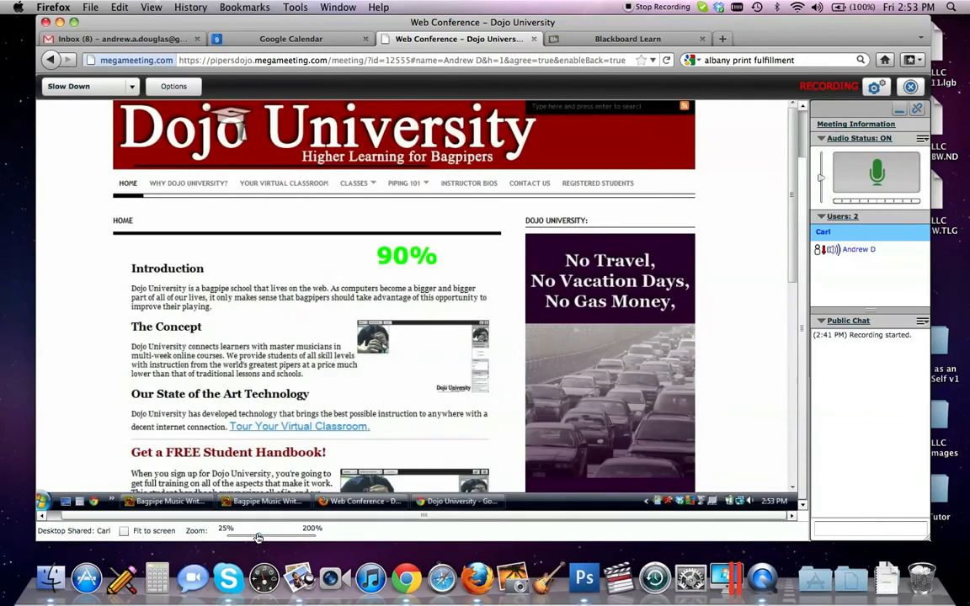
Step: Try the shared desktop zoom at 150% and 50%, then set it to Fit to screen
{"action": "left_click_drag", "start_coordinate": [260, 535], "coordinate": [290, 536]}
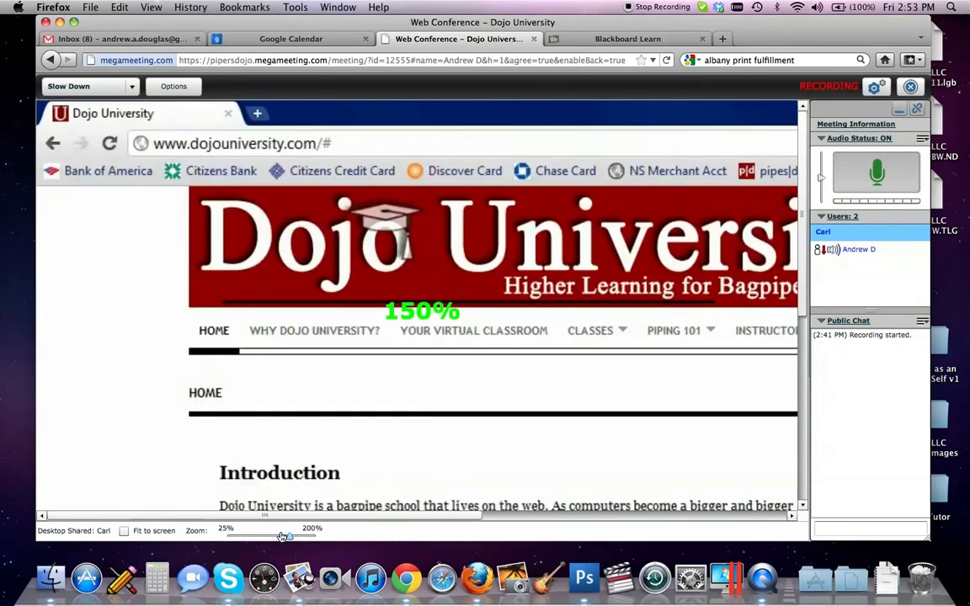
{"action": "left_click_drag", "start_coordinate": [287, 535], "coordinate": [314, 535]}
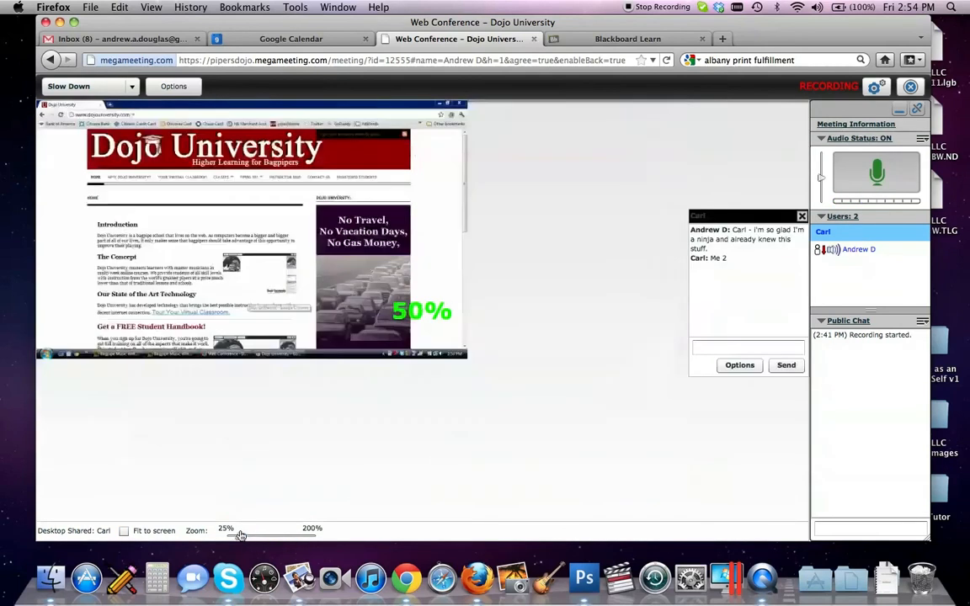
{"action": "left_click", "coordinate": [124, 531]}
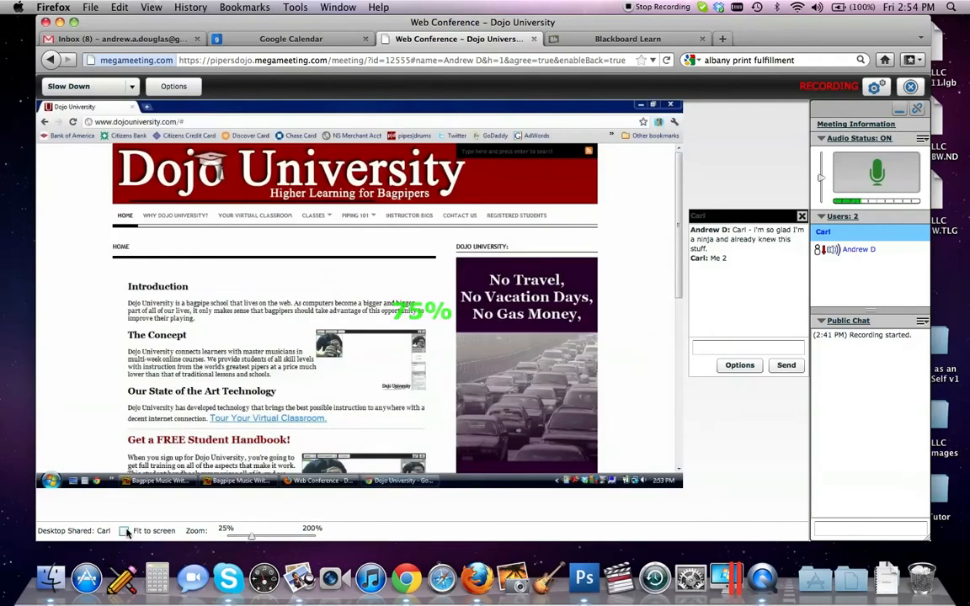